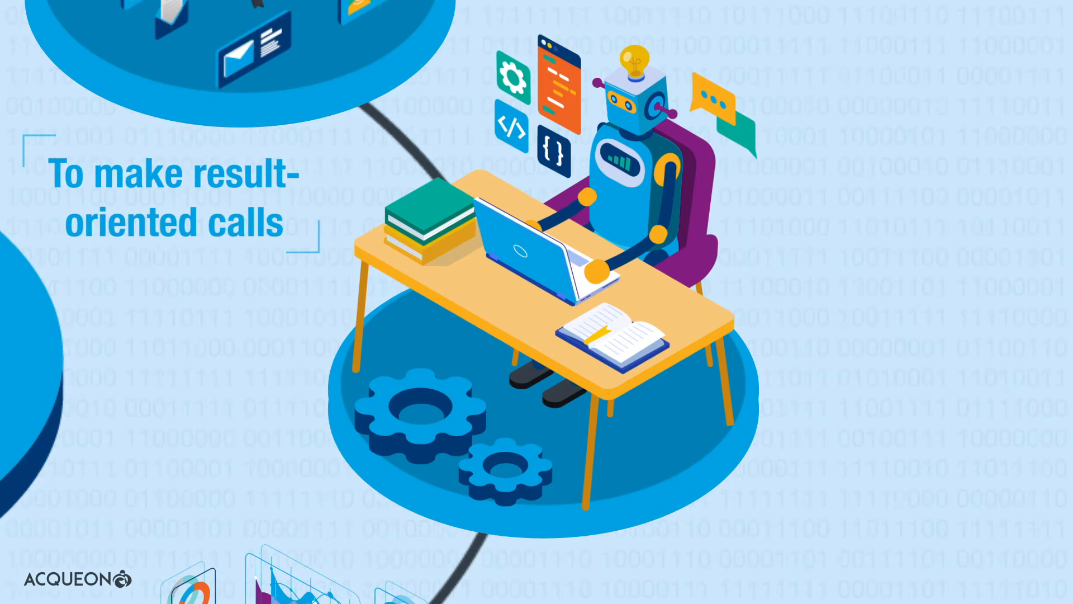
{"action": "scroll", "scroll_direction": "down", "scroll_amount": 3}
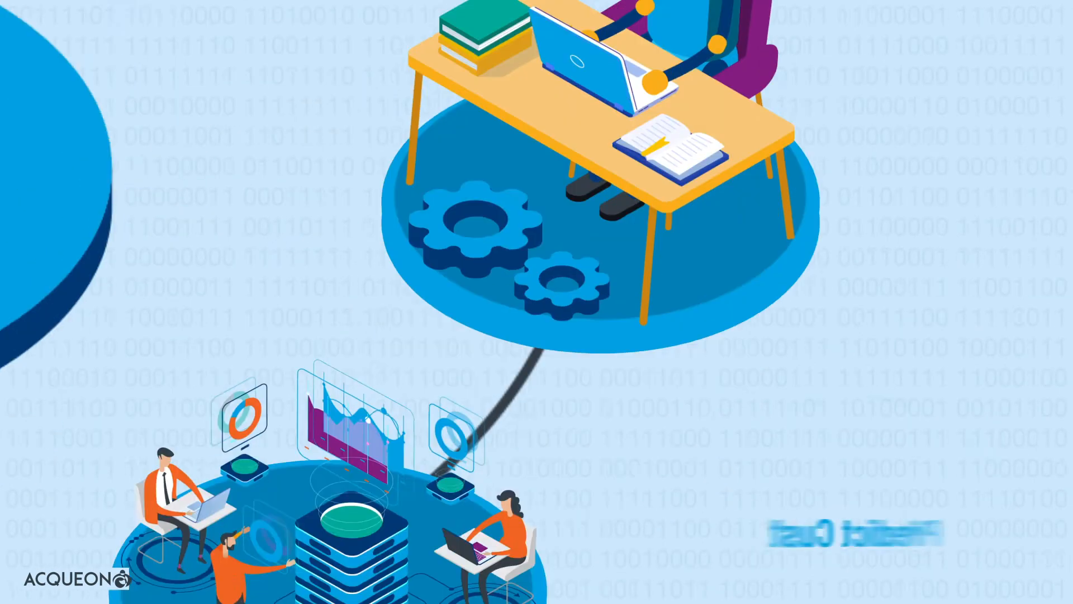